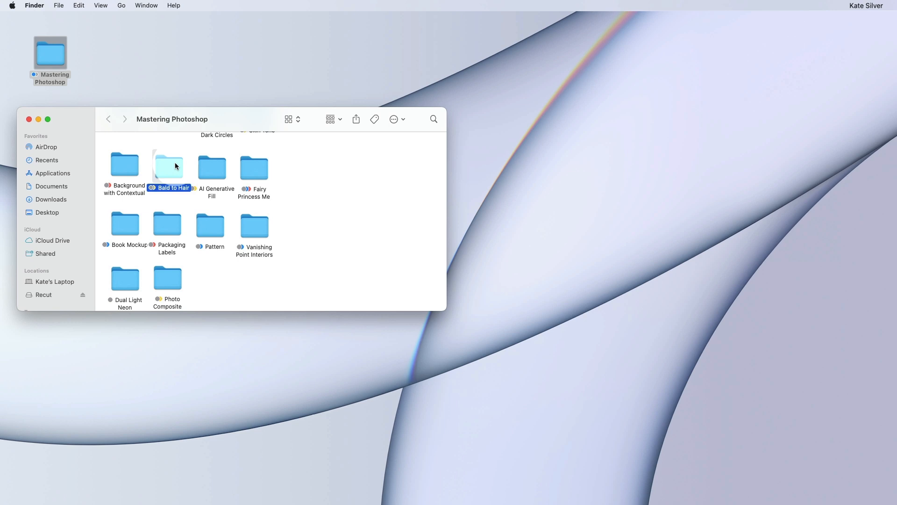
- Open the Fairy Princess Me folder and toggle Generative Fill layers on the YouTube-size artboards
left_click(212, 167)
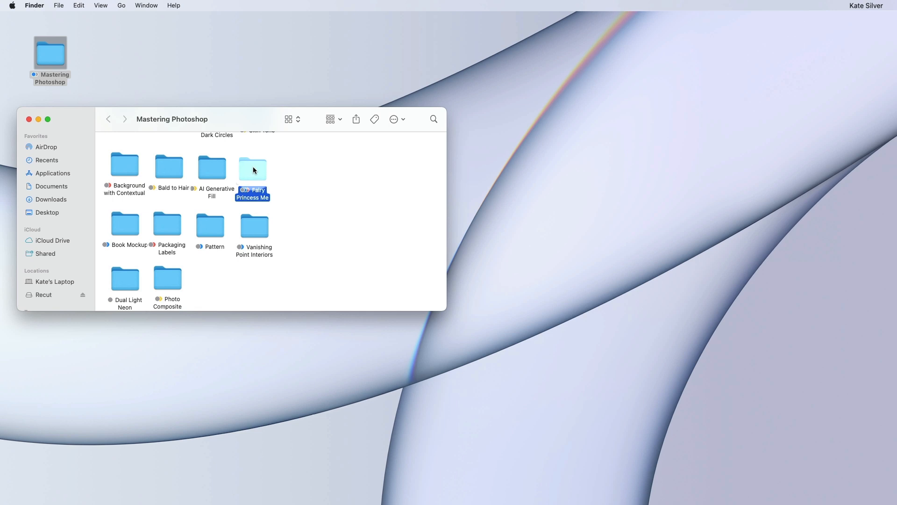
double_click(212, 167)
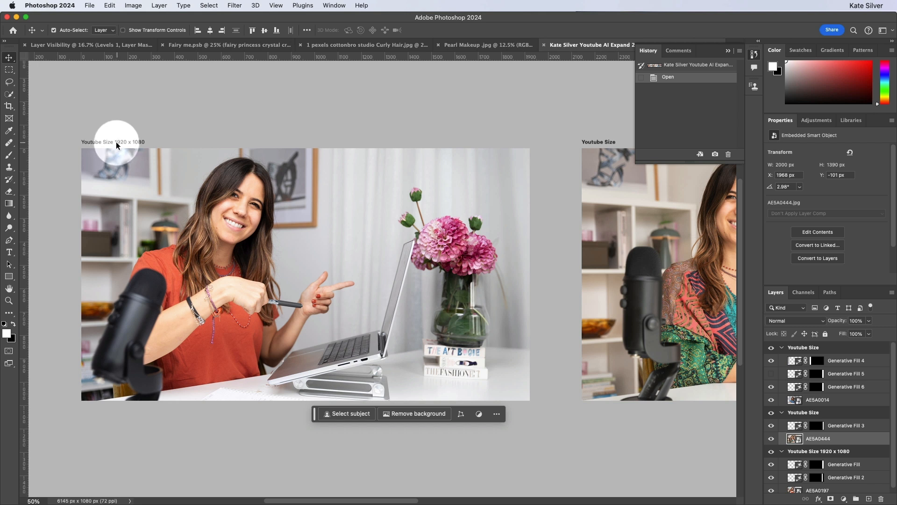
mouse_move(143, 147)
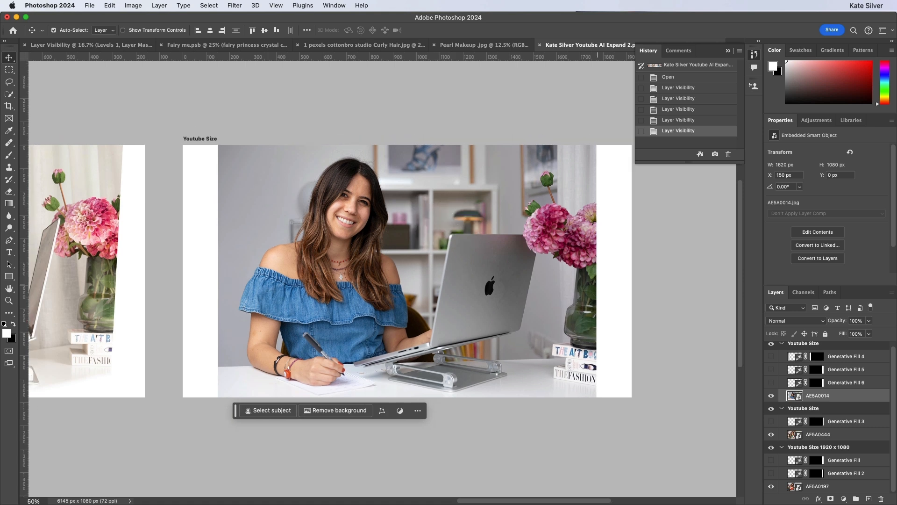
left_click(771, 383)
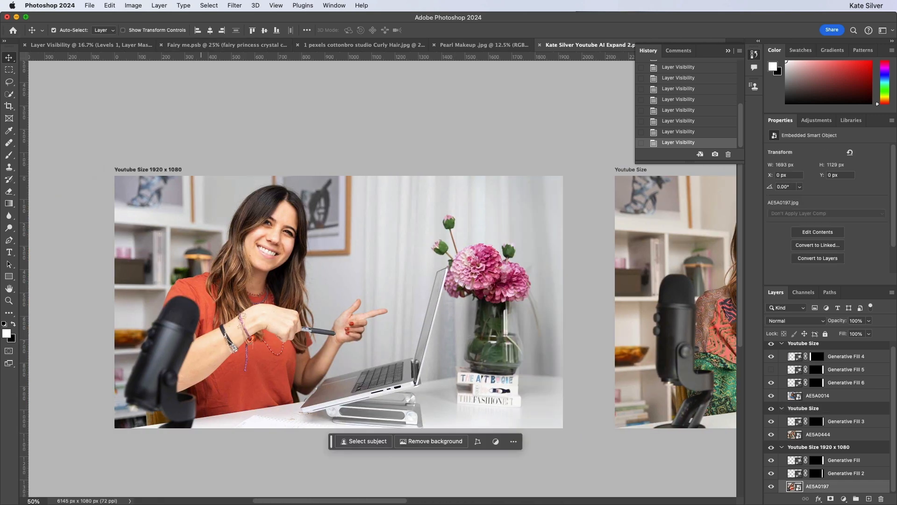
left_click(582, 44)
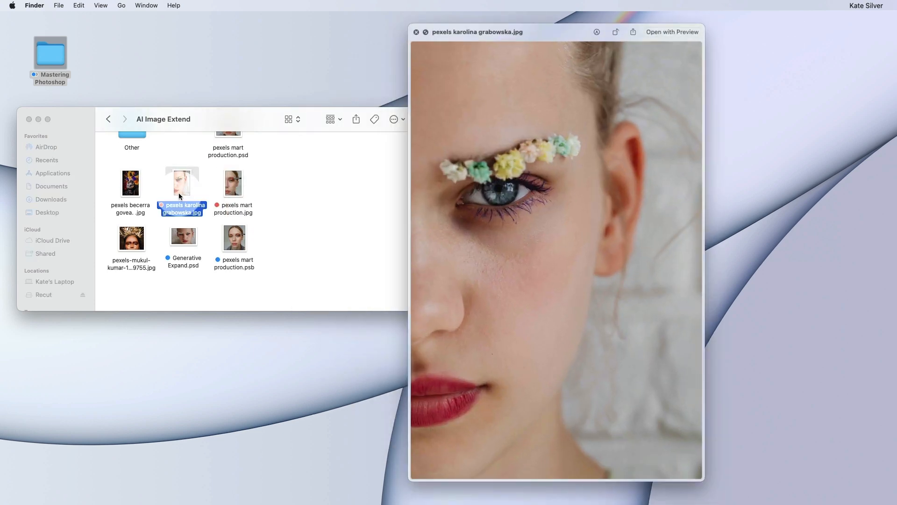
- Quick Look the mart production and glitter portraits and their two expanded results
left_click(233, 183)
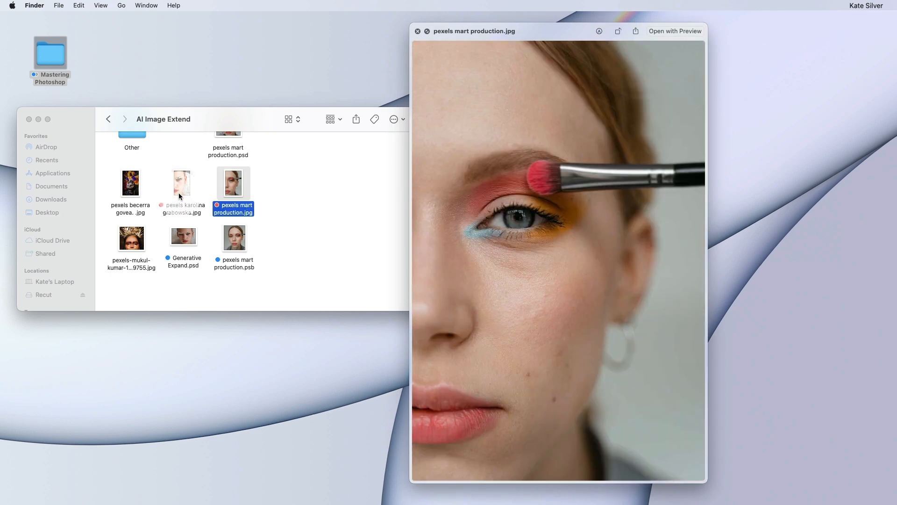
left_click(181, 183)
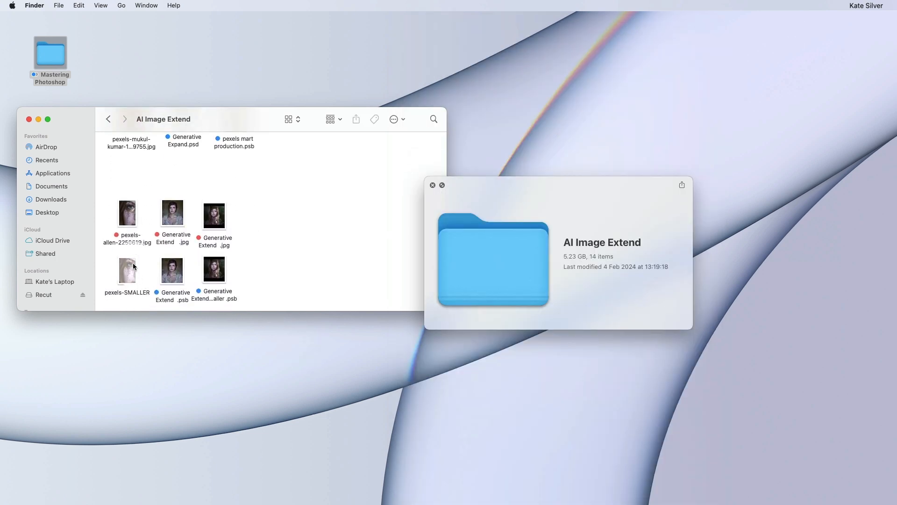
left_click(127, 213)
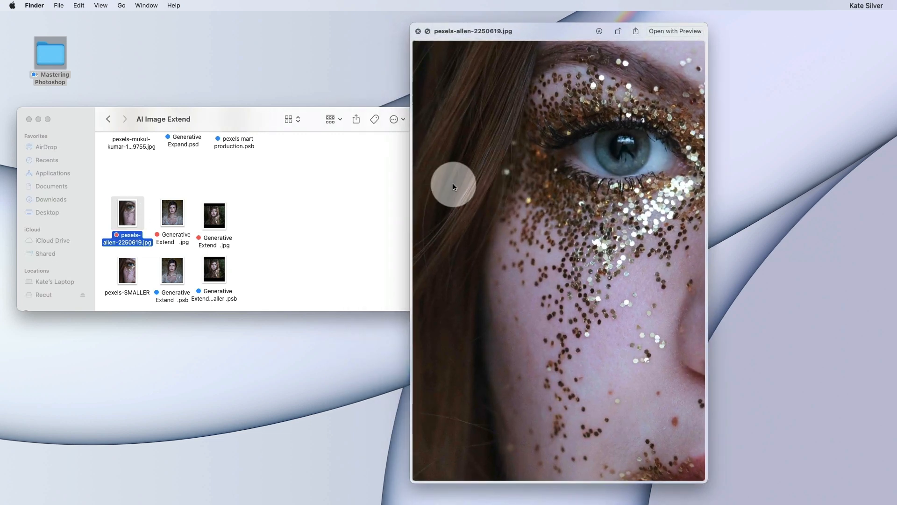
left_click(173, 212)
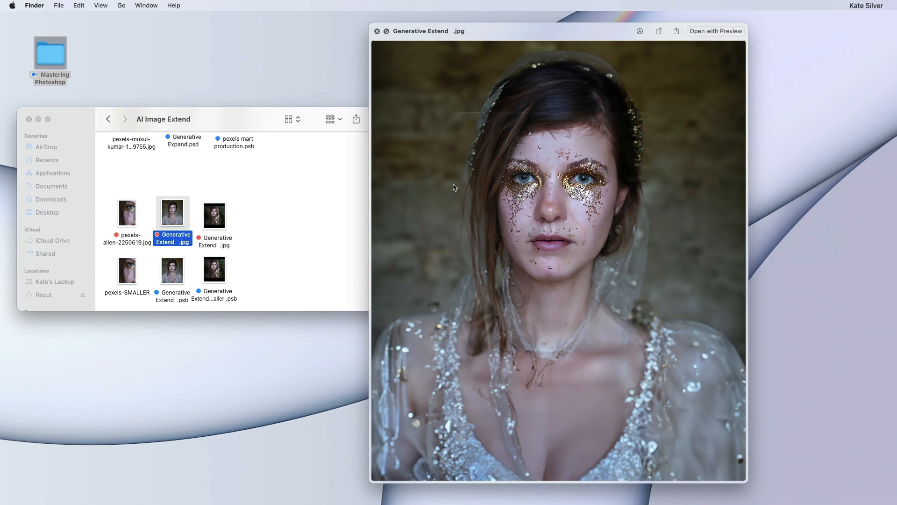
left_click(214, 214)
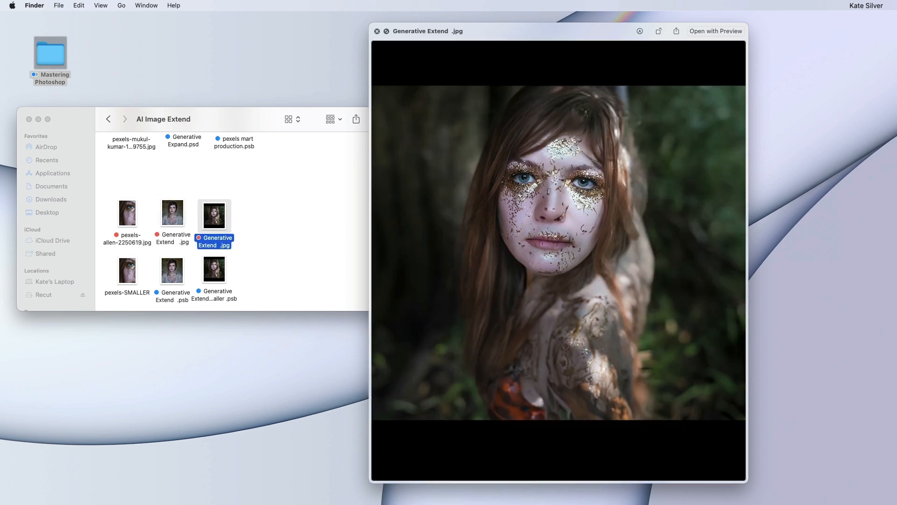
left_click(127, 213)
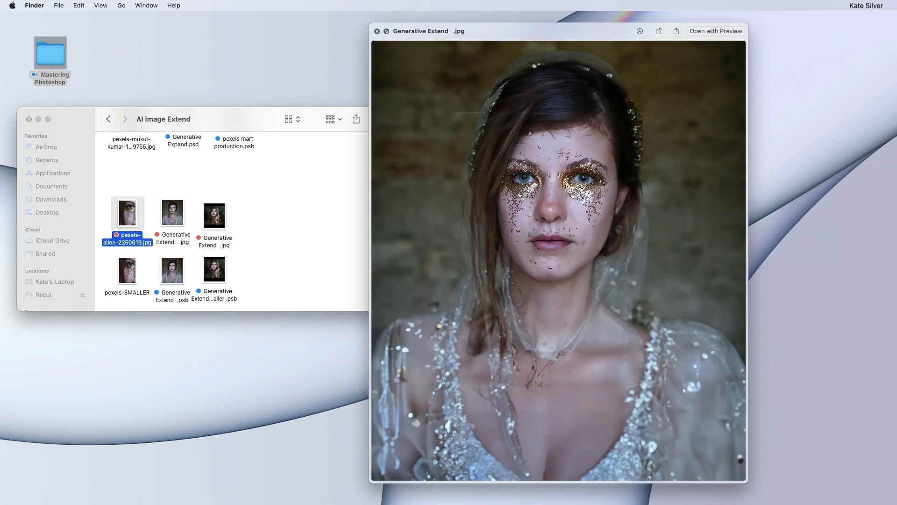
- Open the flower-eyebrow pexels karolina grabowska.jpg portrait with Adobe Photoshop 2024
left_click(172, 212)
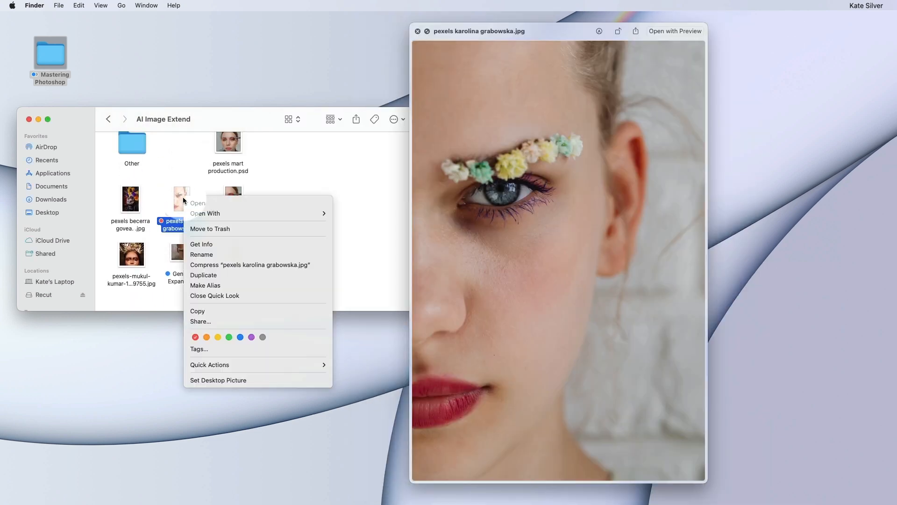
left_click(205, 213)
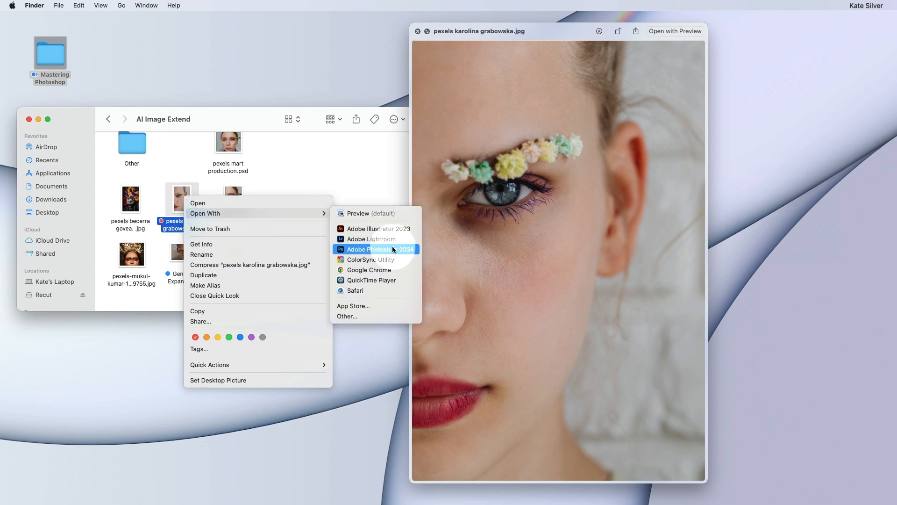
left_click(376, 249)
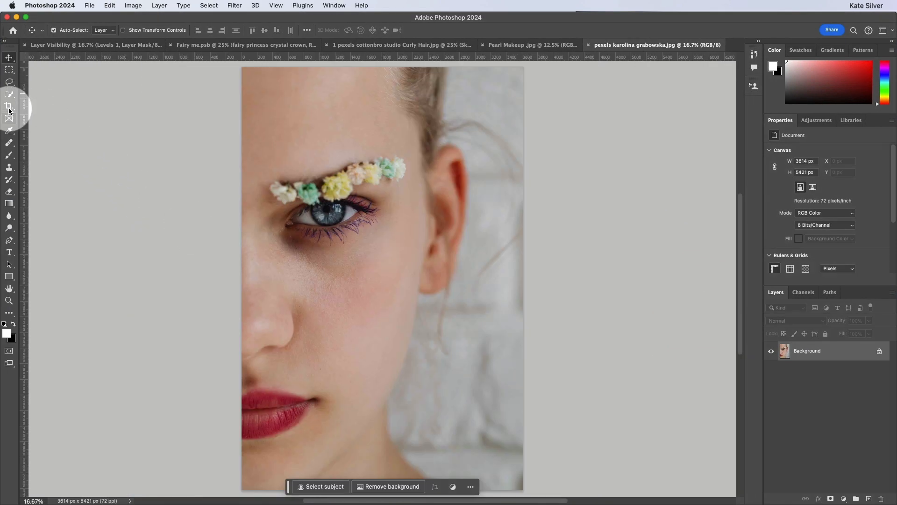
- Drag the Crop tool's left handle past the canvas edge with Generative Expand fill
left_click(9, 104)
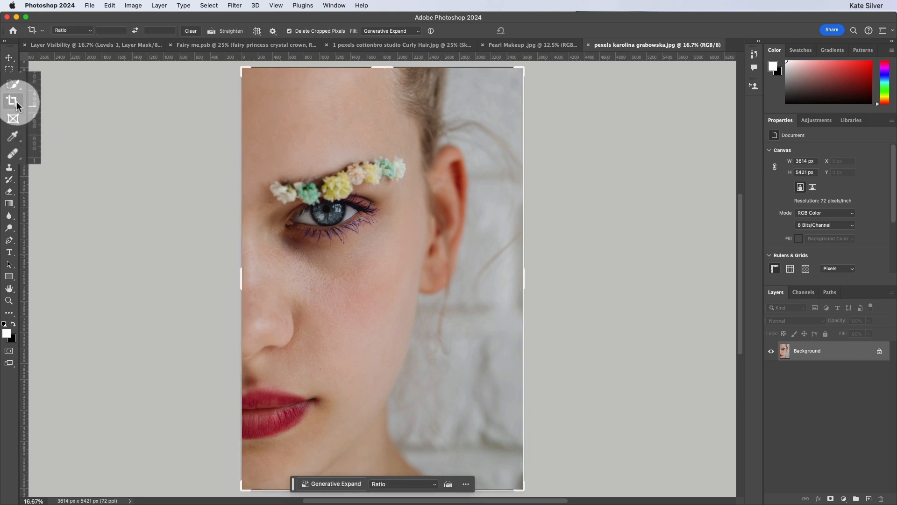
mouse_move(12, 102)
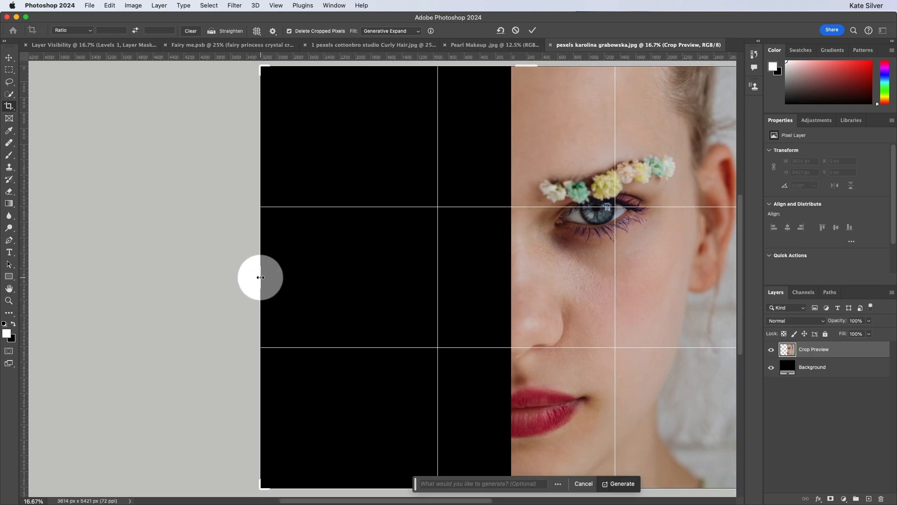
left_click_drag(260, 278, 163, 278)
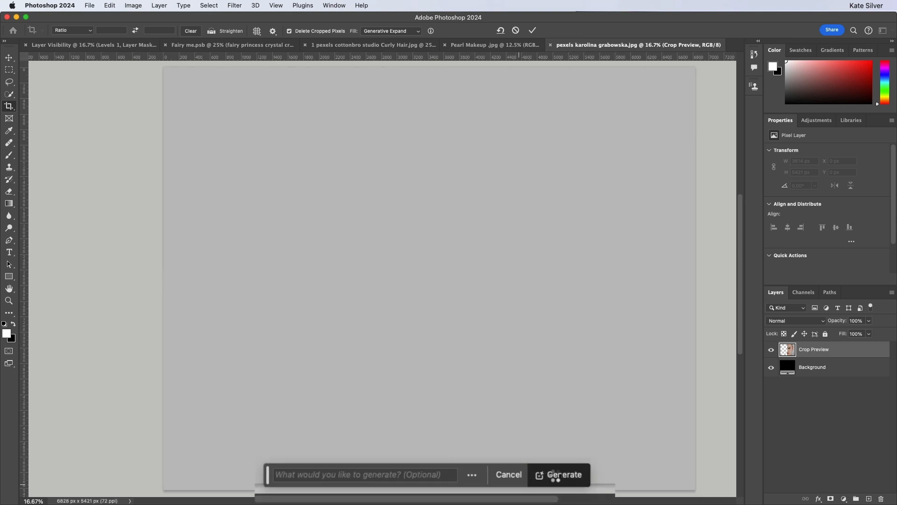
- Generate the missing face half, compare the three variations, and keep the second
left_click(562, 474)
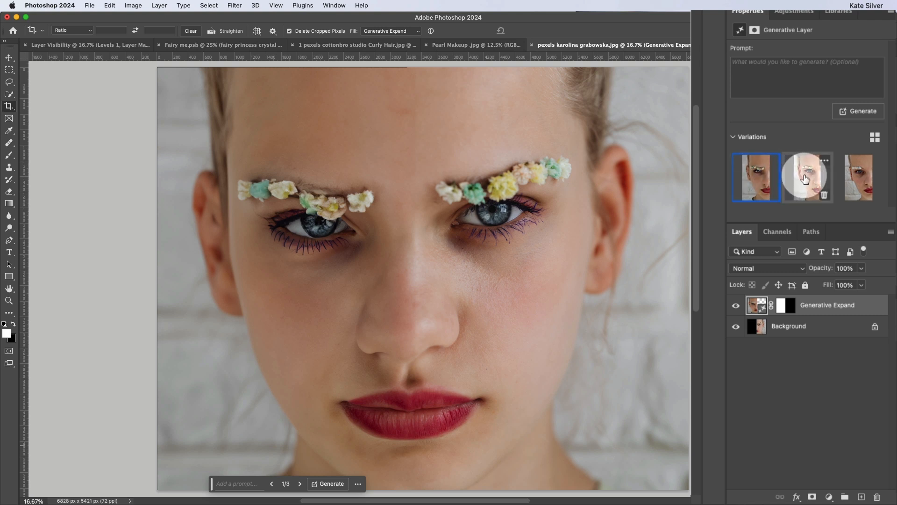
left_click(808, 177)
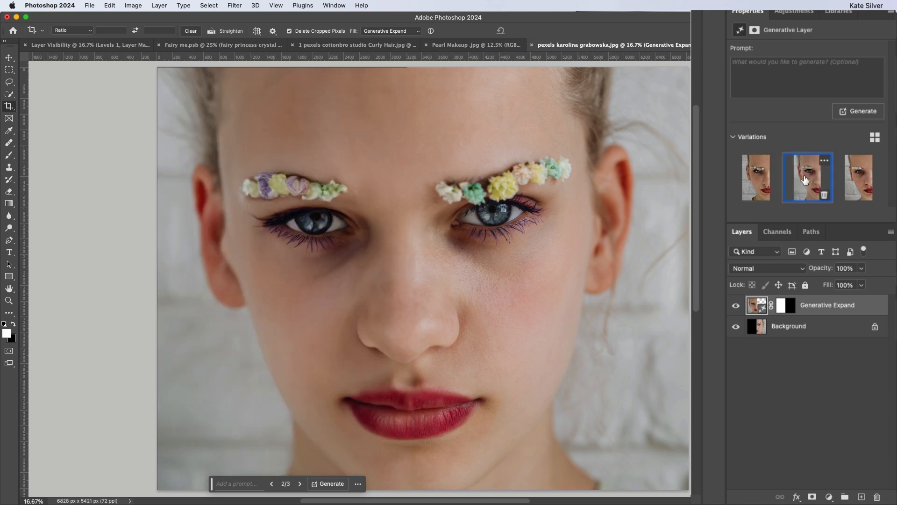
left_click(862, 180)
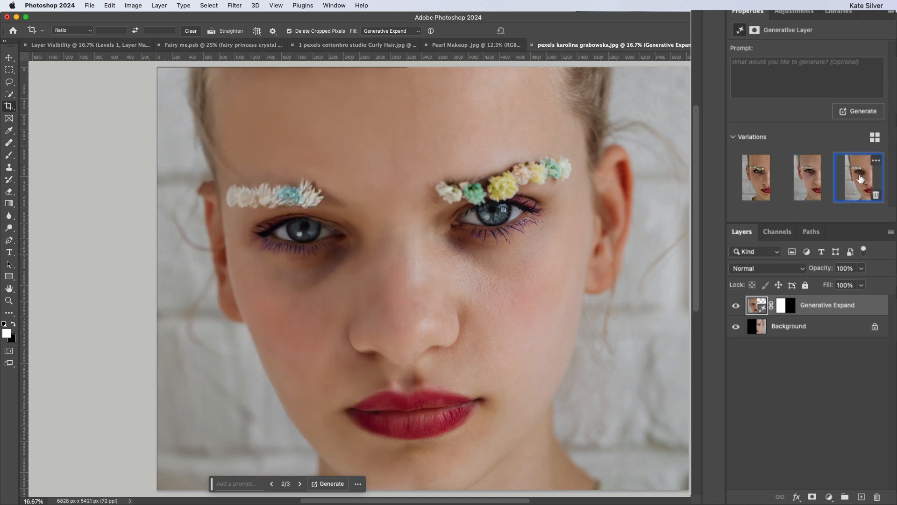
left_click(808, 177)
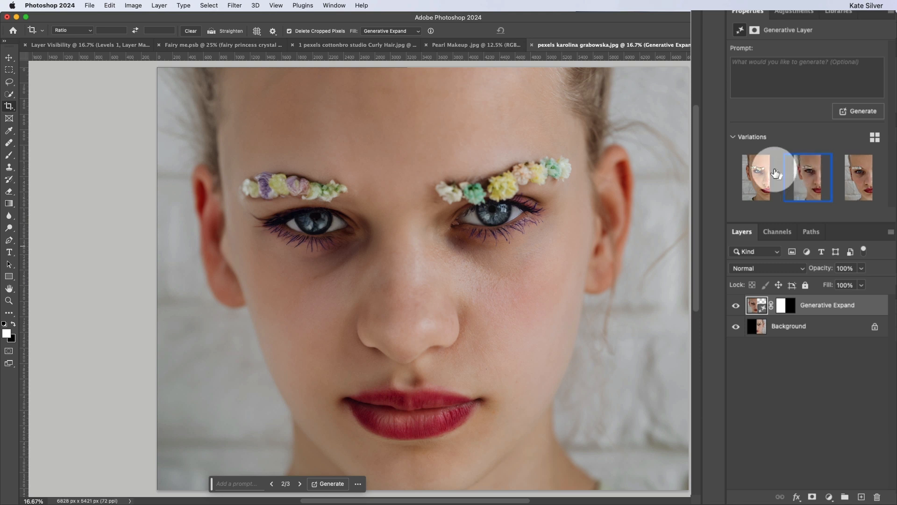
left_click(757, 177)
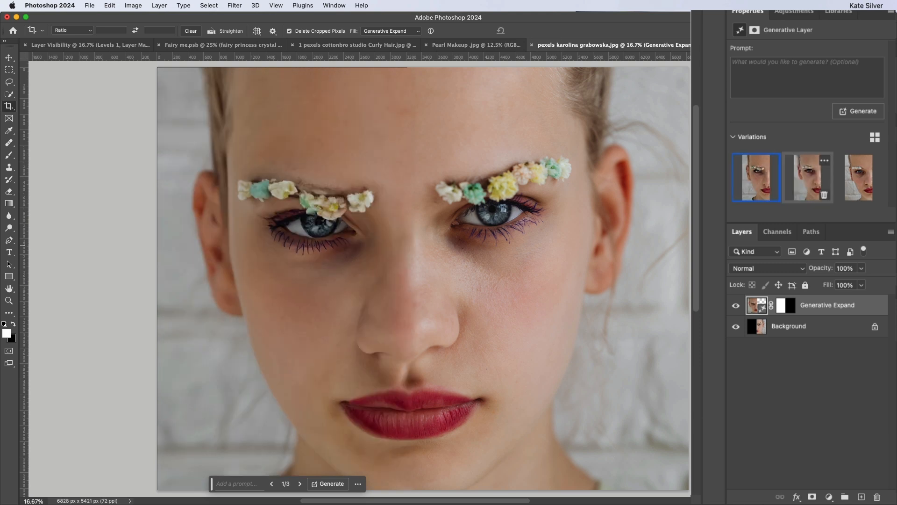
left_click(808, 177)
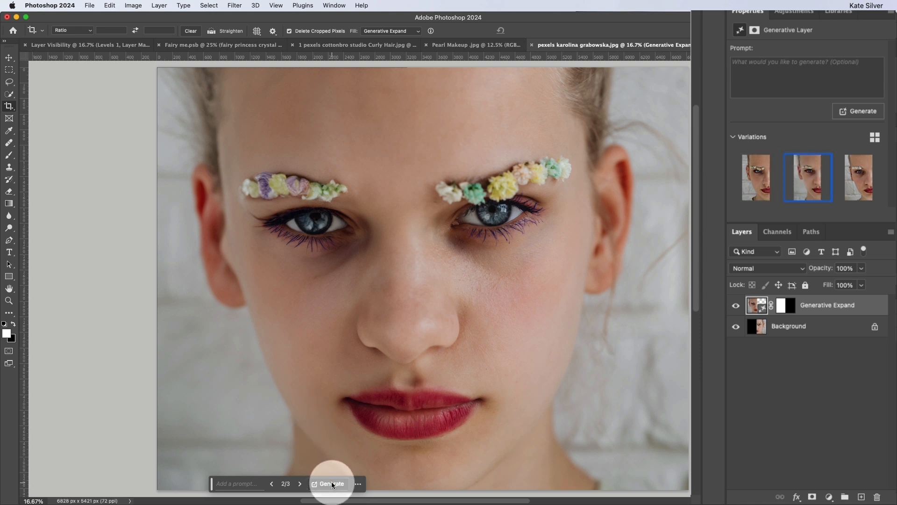
- Generate a second set of variations, pick the keeper, and bring up the Generative Expand layer's options
left_click(332, 483)
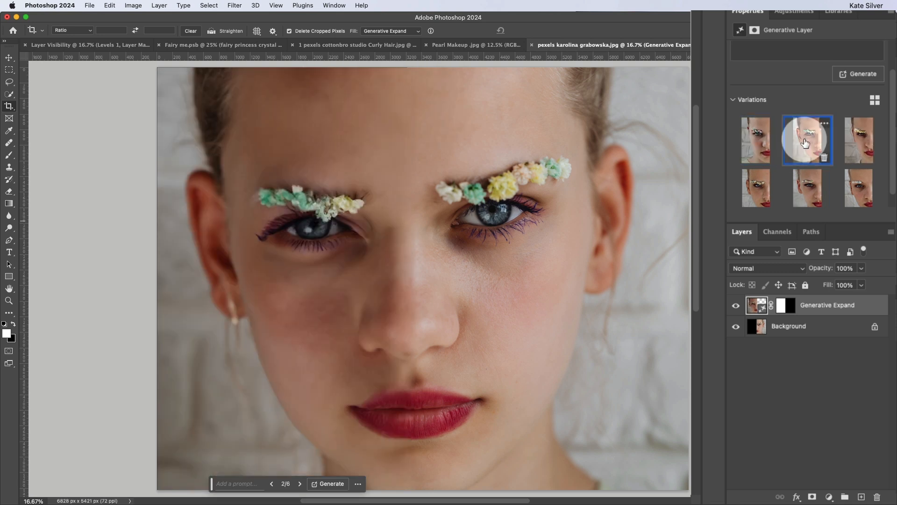
left_click(864, 140)
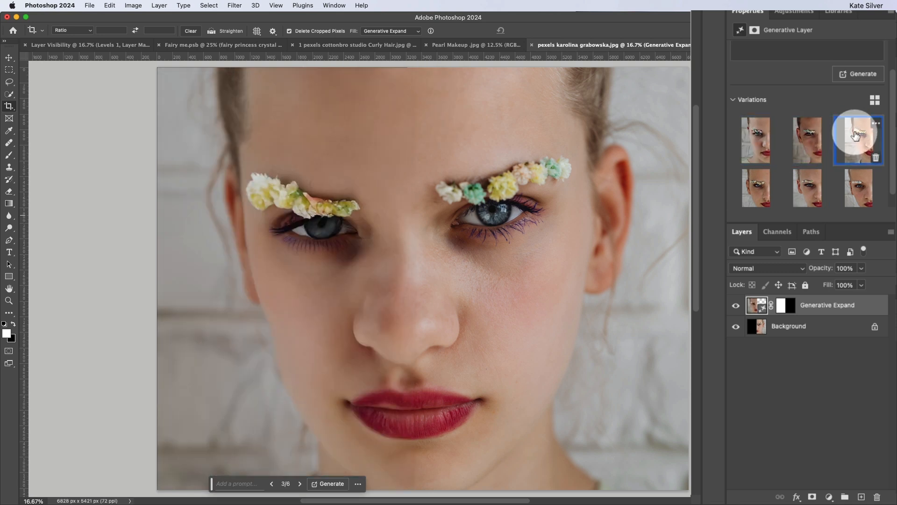
left_click(809, 188)
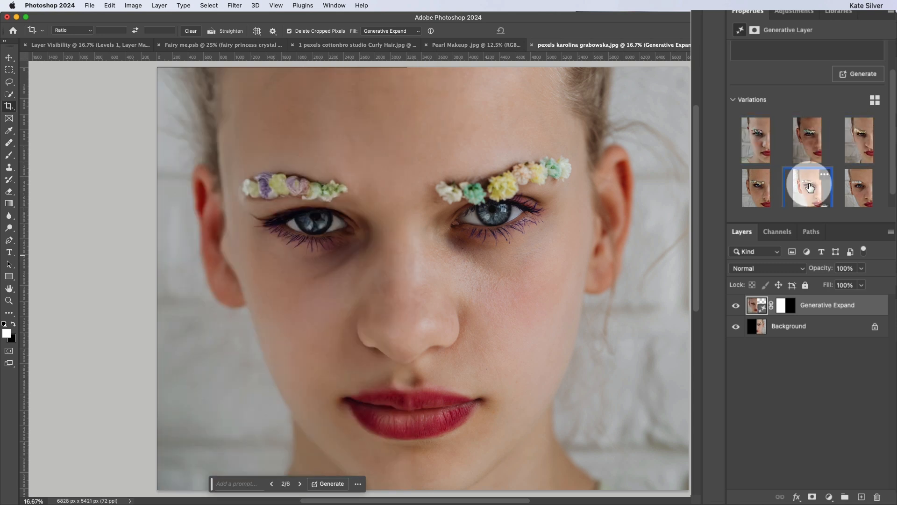
left_click(808, 139)
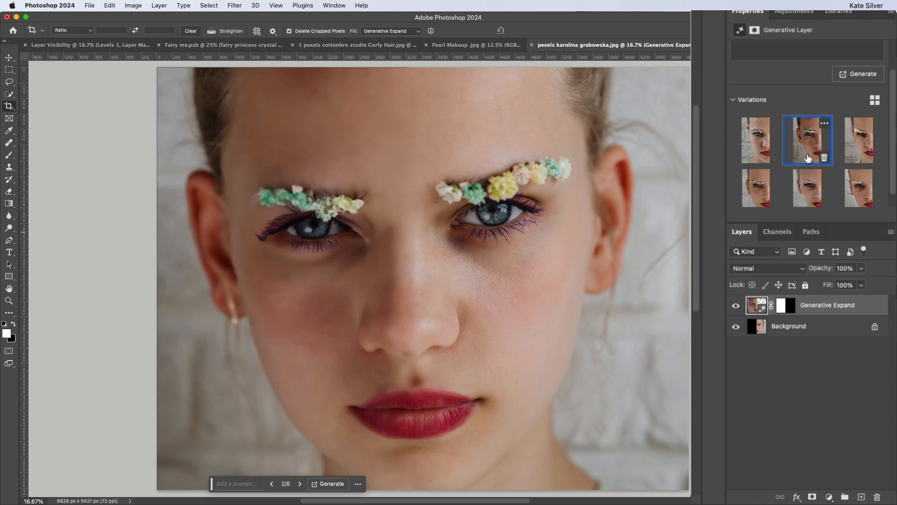
left_click(807, 188)
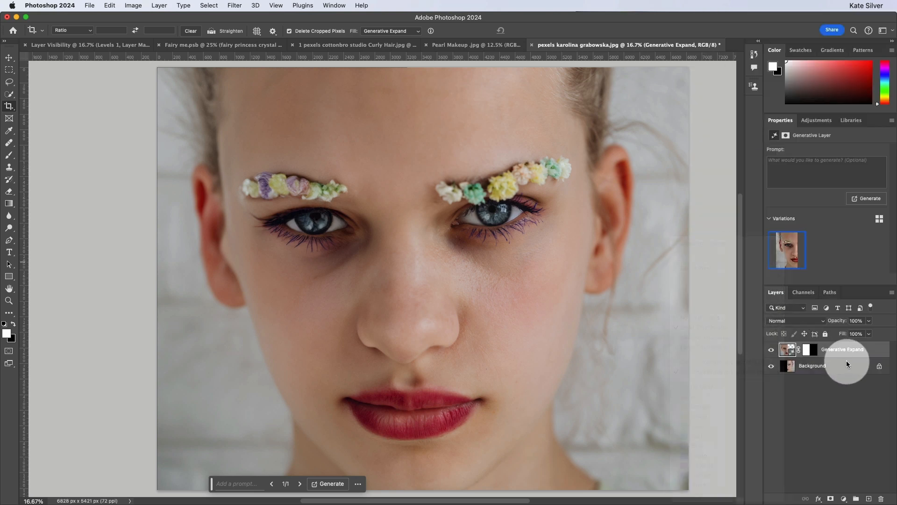
right_click(842, 349)
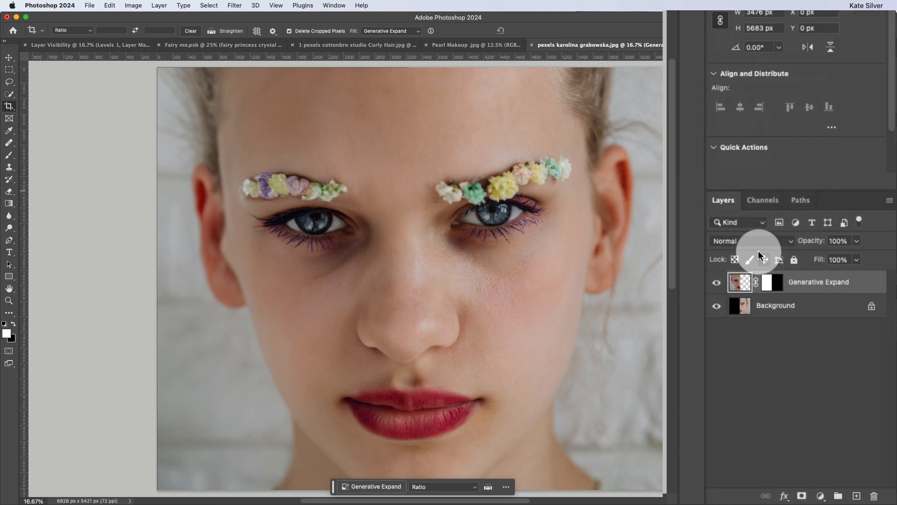
mouse_move(763, 259)
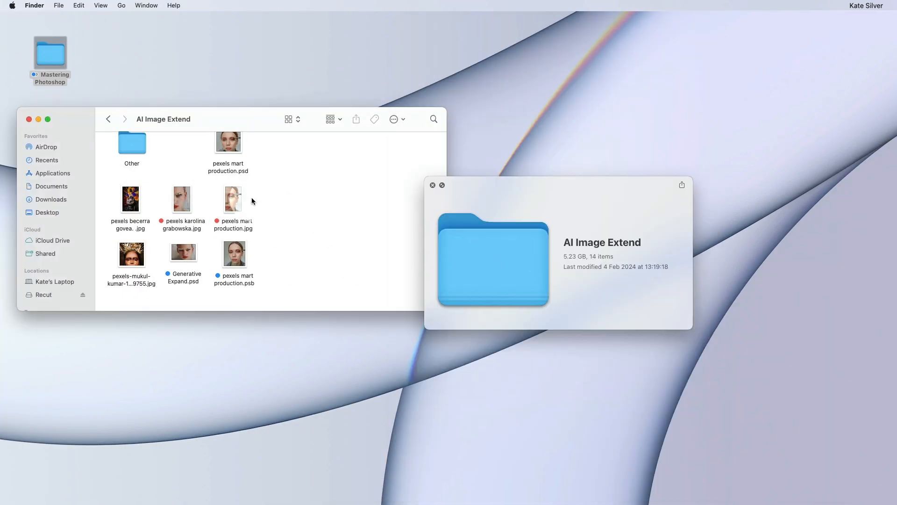
- Open pexels mart production.jpg with Adobe Photoshop 2024 from Finder's context menu
right_click(232, 199)
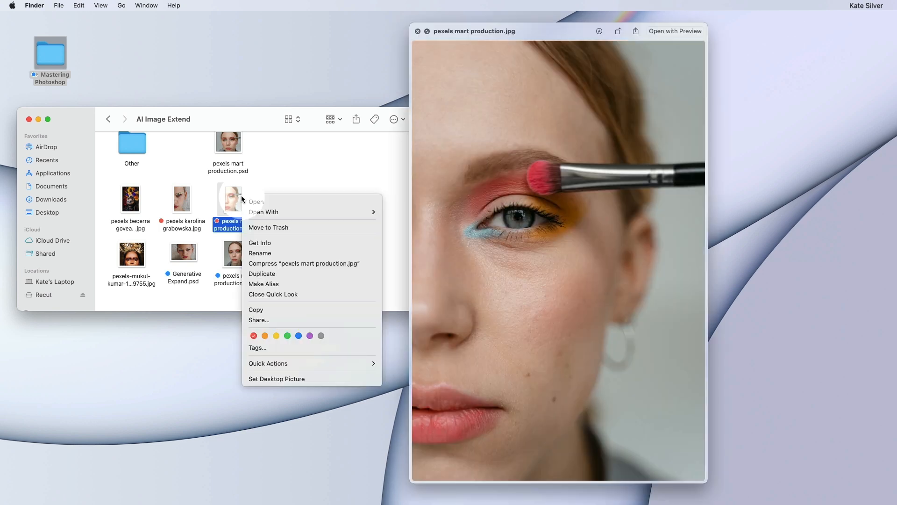
left_click(264, 212)
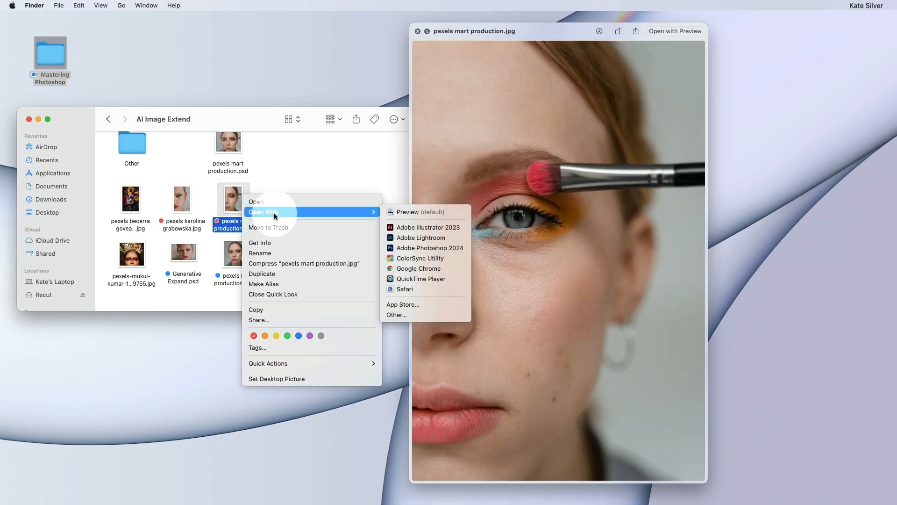
left_click(430, 247)
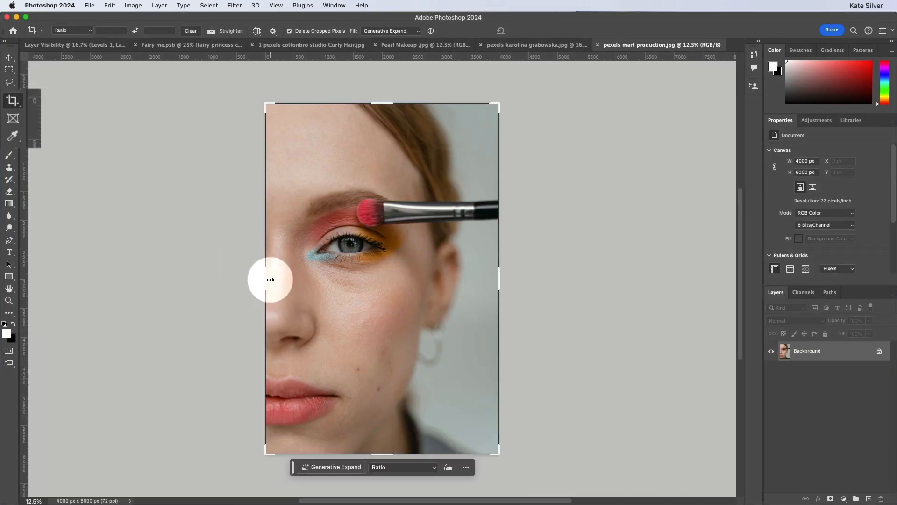
- Widen the makeup-brush portrait leftward, generate with a blank prompt, and preview the variations
left_click_drag(270, 279, 173, 279)
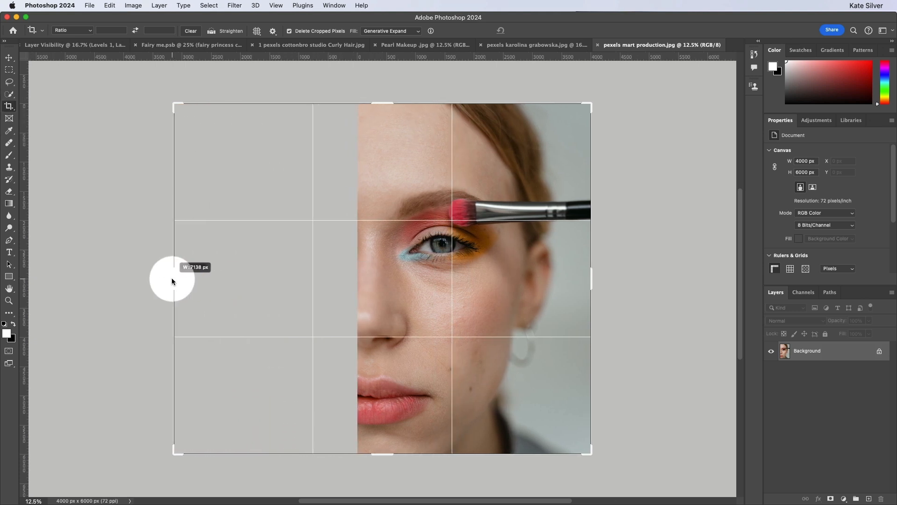
left_click_drag(174, 279, 168, 279)
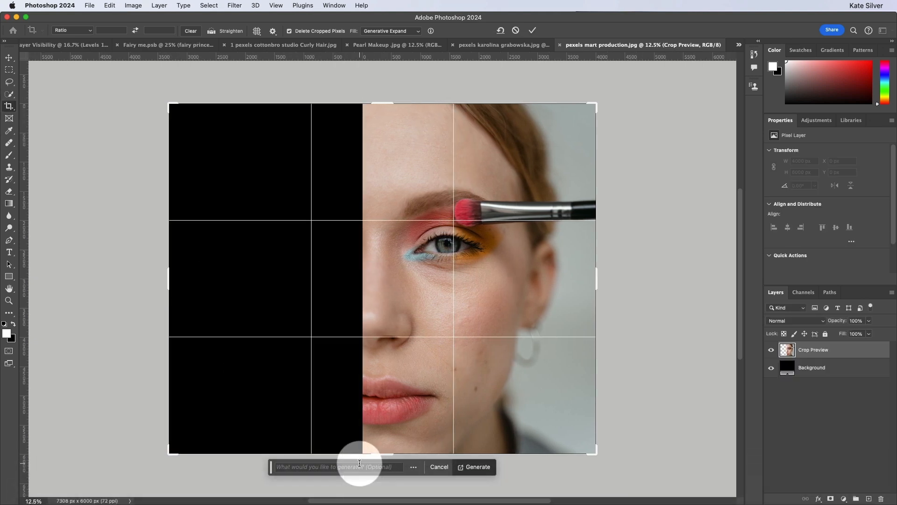
left_click(510, 466)
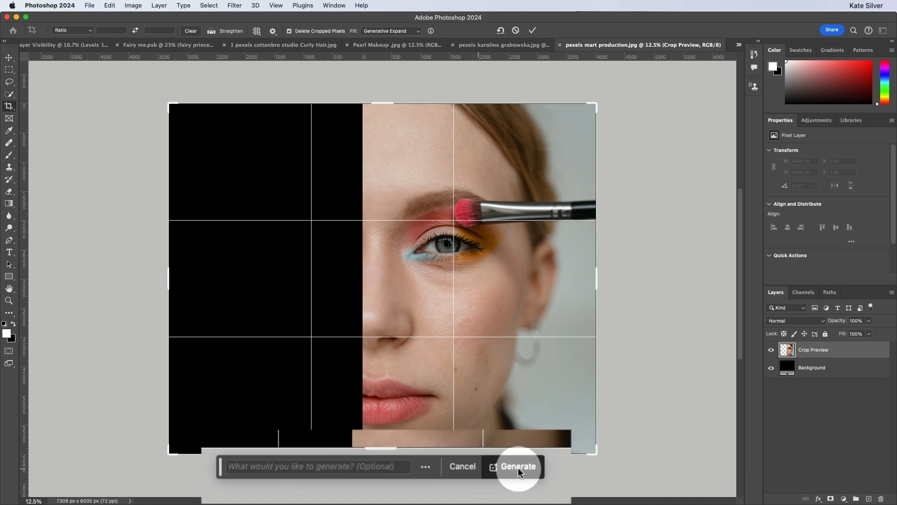
left_click(319, 466)
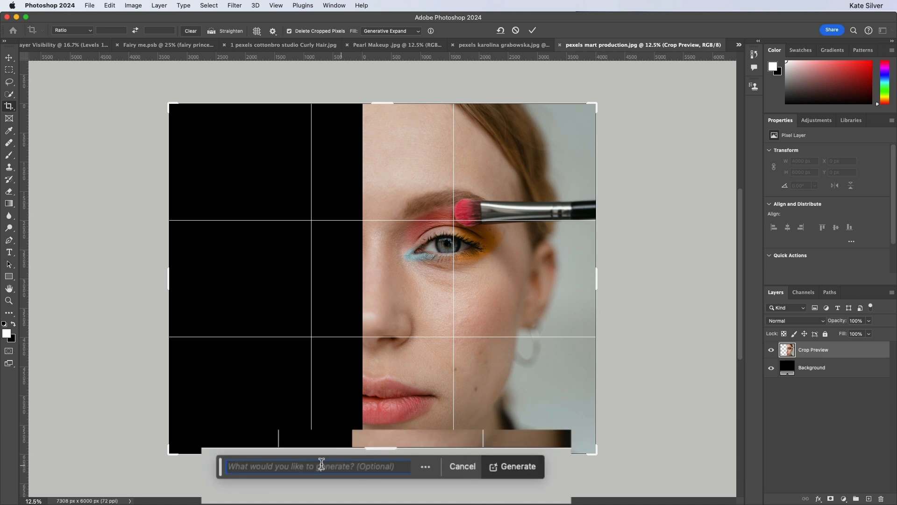
mouse_move(321, 466)
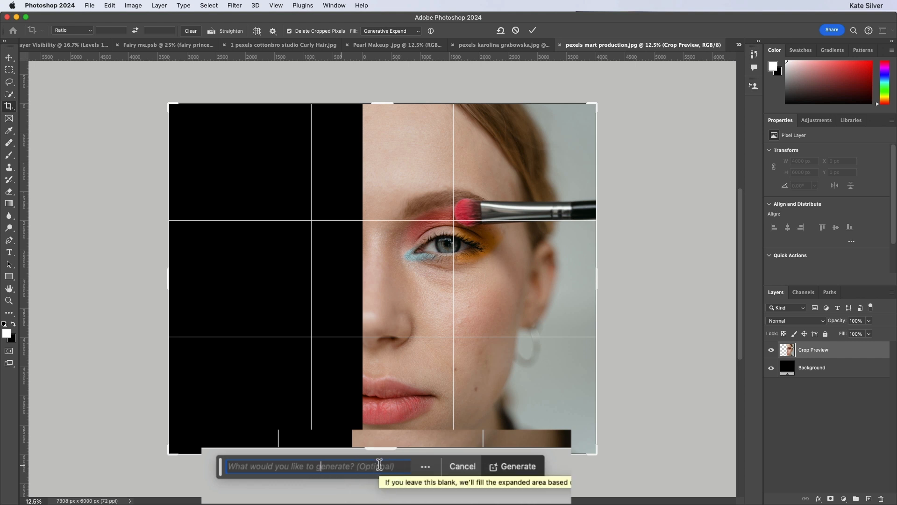
left_click(518, 466)
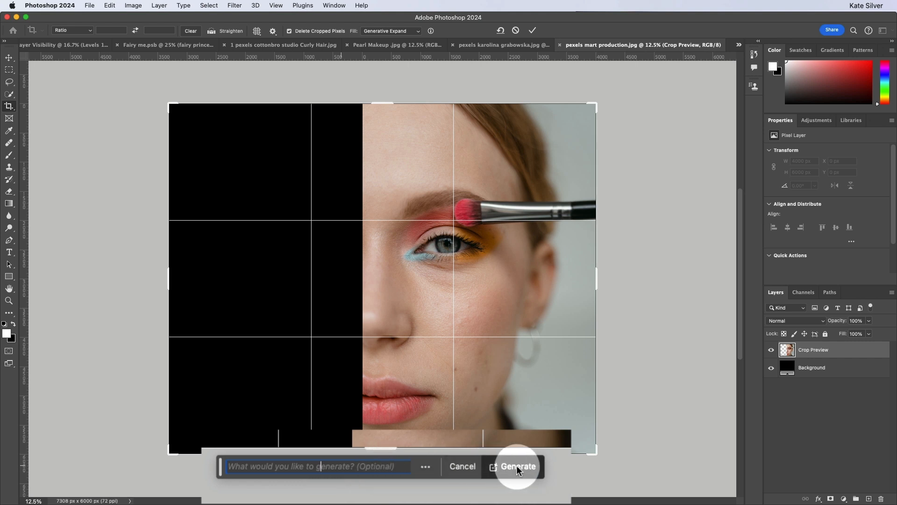
left_click(517, 466)
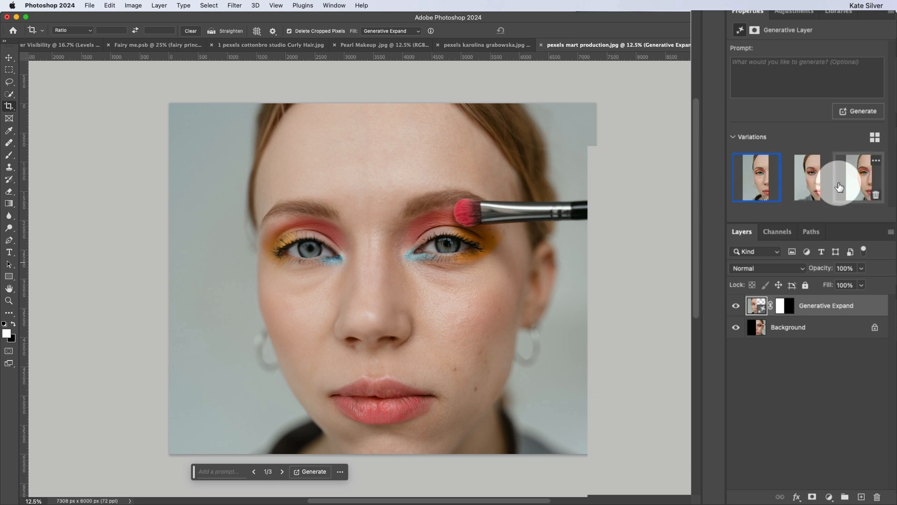
left_click(807, 178)
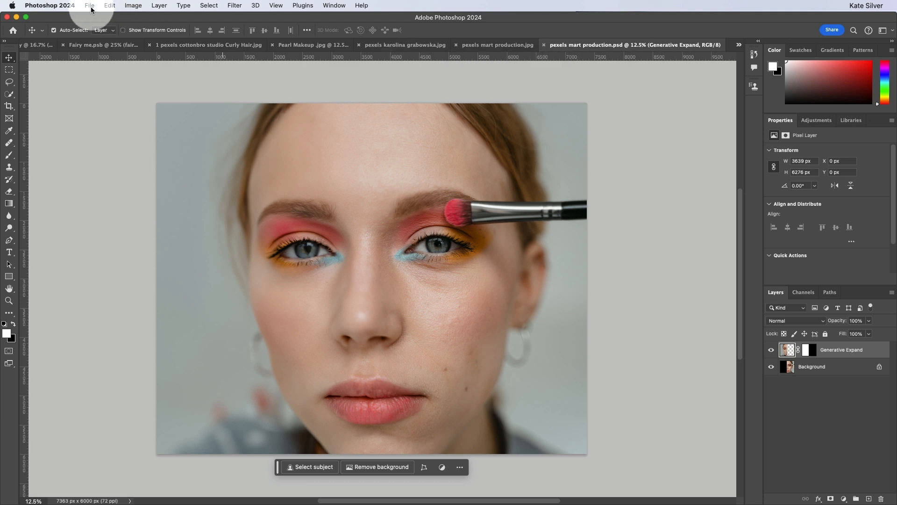
- Save the expanded portrait as pexels mart production.psd in Photoshop format
left_click(89, 5)
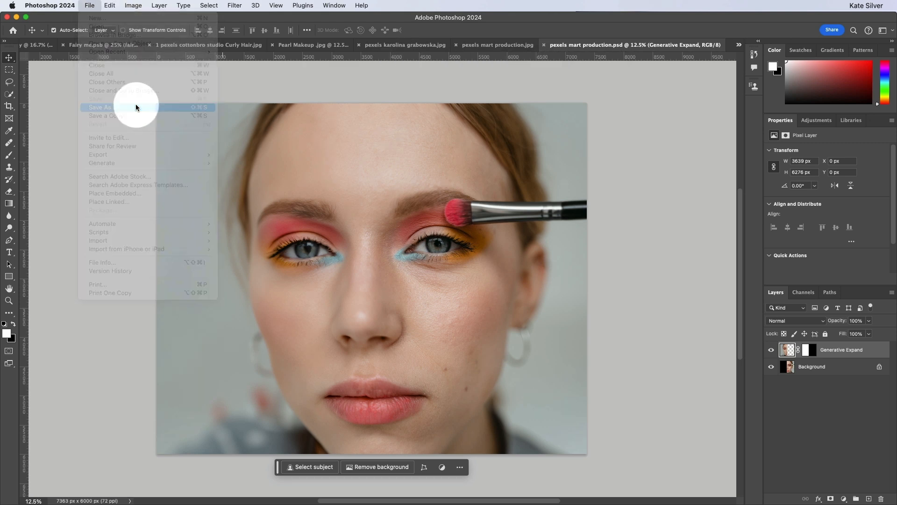
left_click(98, 107)
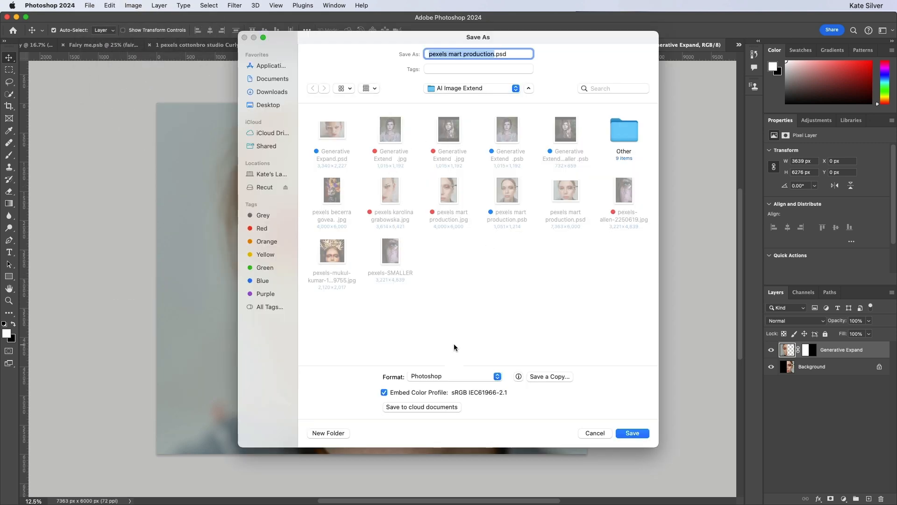
mouse_move(434, 379)
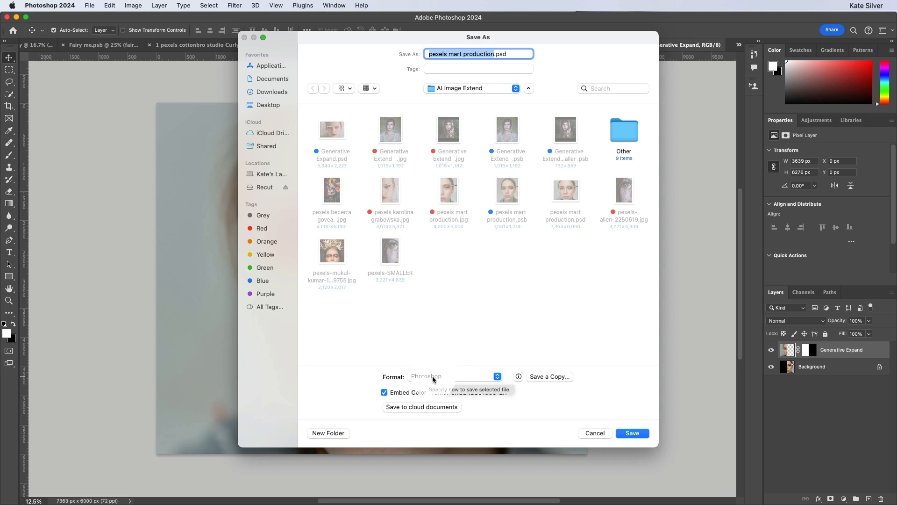
left_click(549, 376)
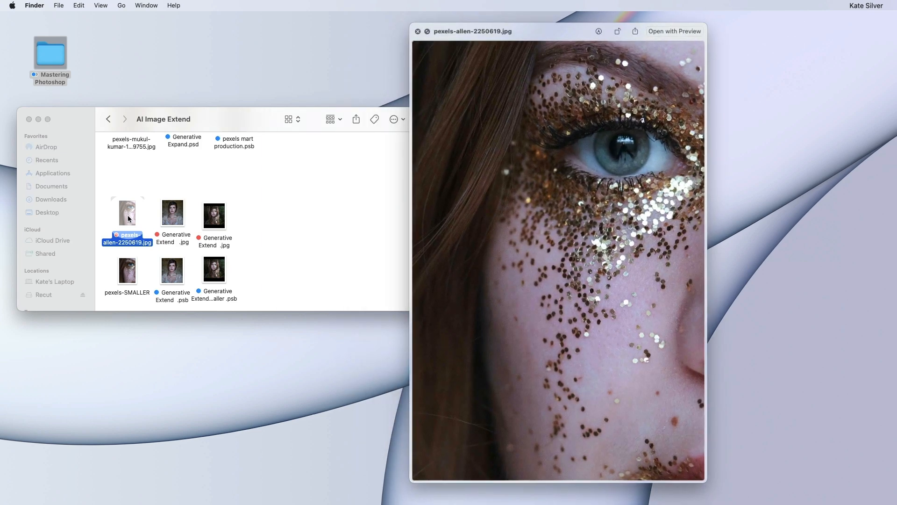
- Quick Look the Generative Extend .jpg result, then bring up options for pexels-allen-2250619.jpg
left_click(172, 212)
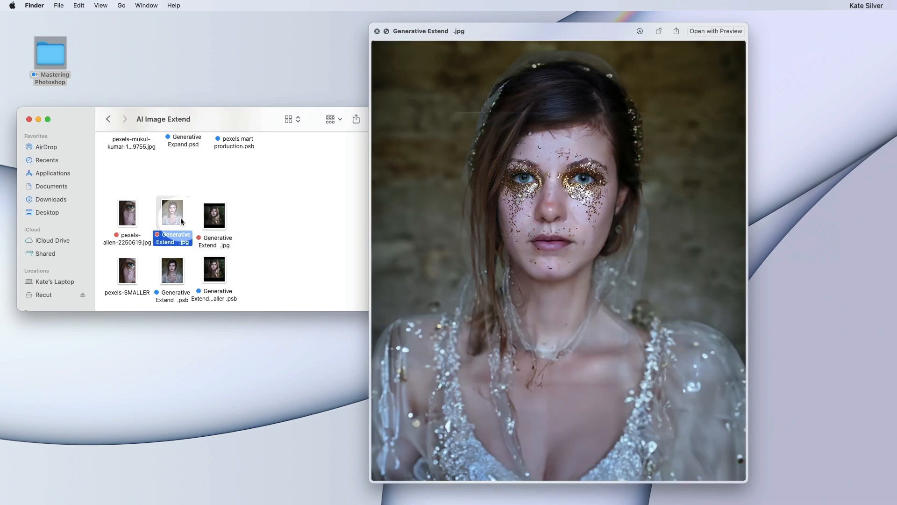
right_click(127, 213)
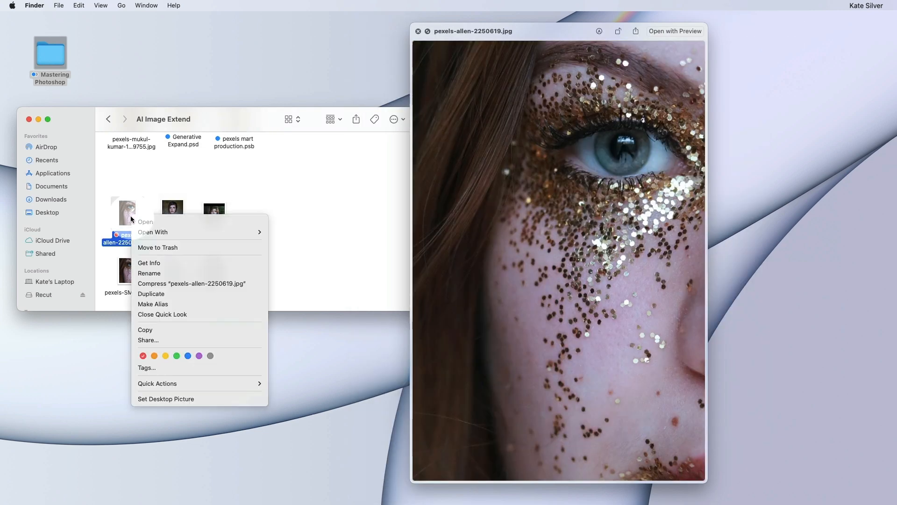
mouse_move(153, 232)
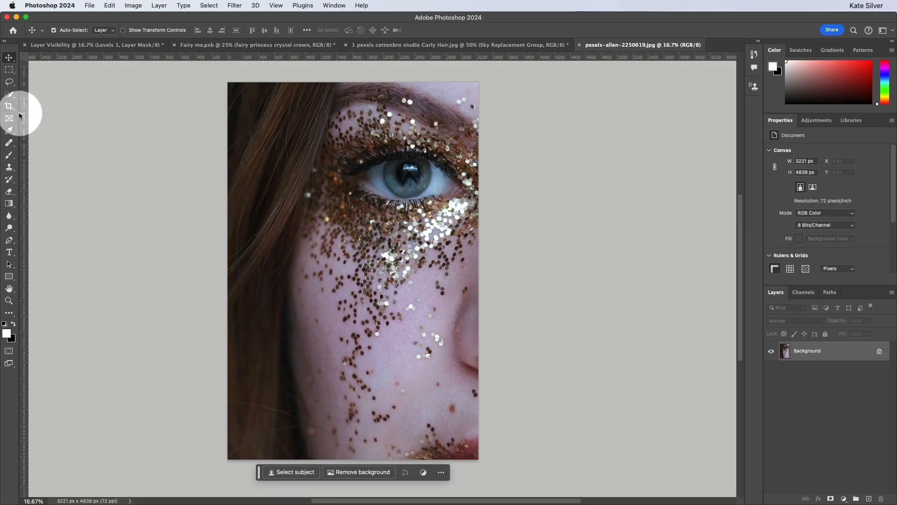
- Extend the glitter portrait's canvas far right and browse its three generated variations
left_click(10, 105)
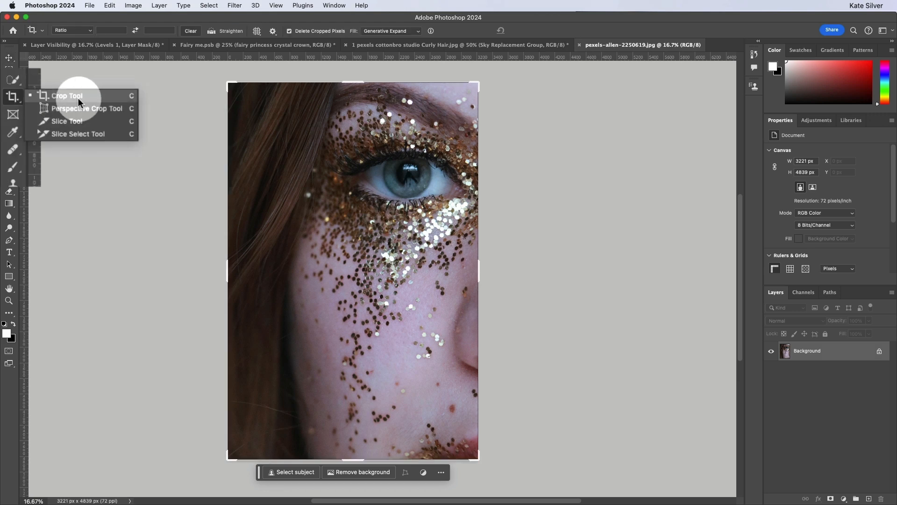
left_click(67, 95)
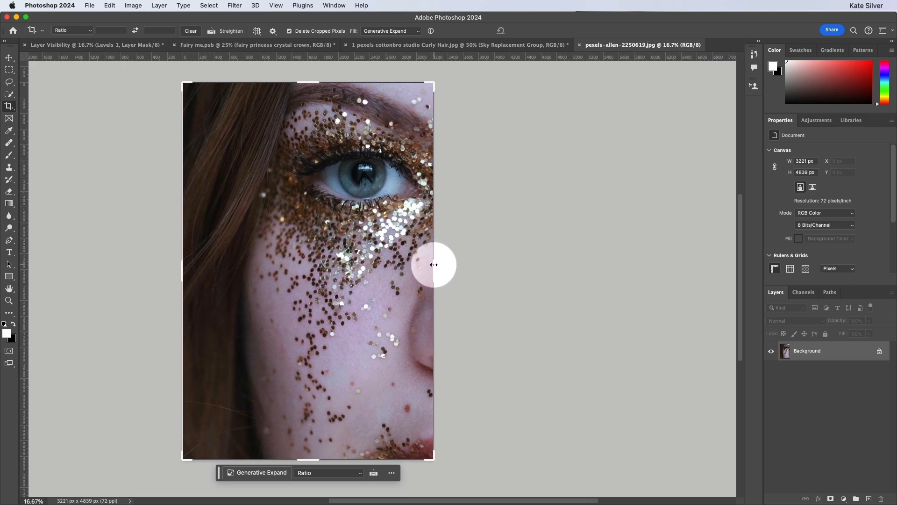
left_click_drag(433, 264, 612, 282)
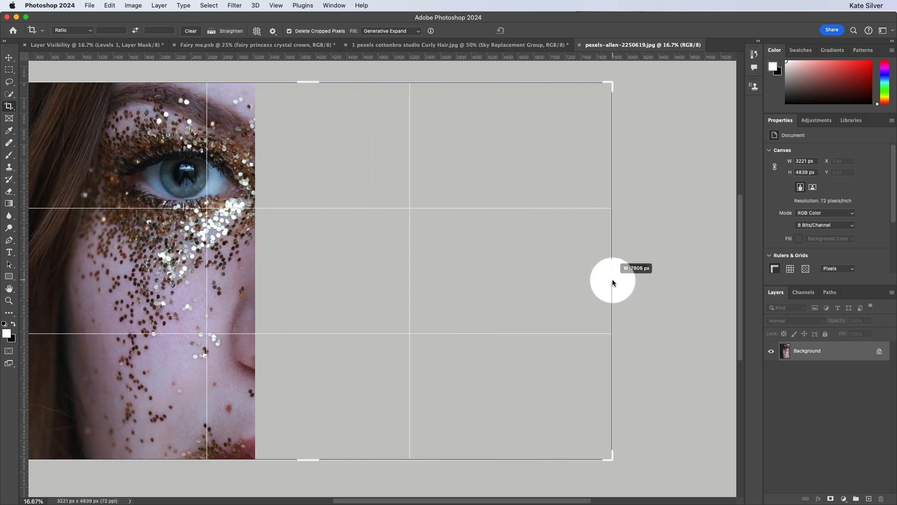
left_click_drag(612, 281, 561, 280)
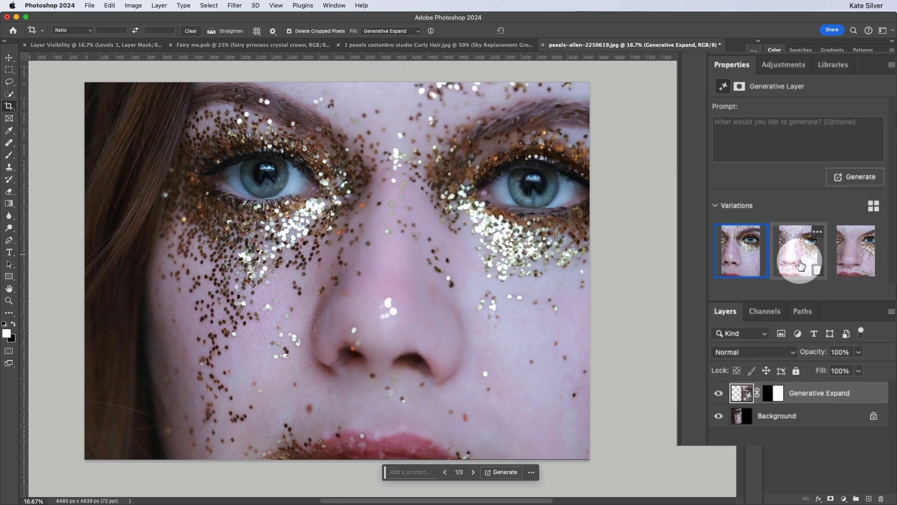
left_click(798, 262)
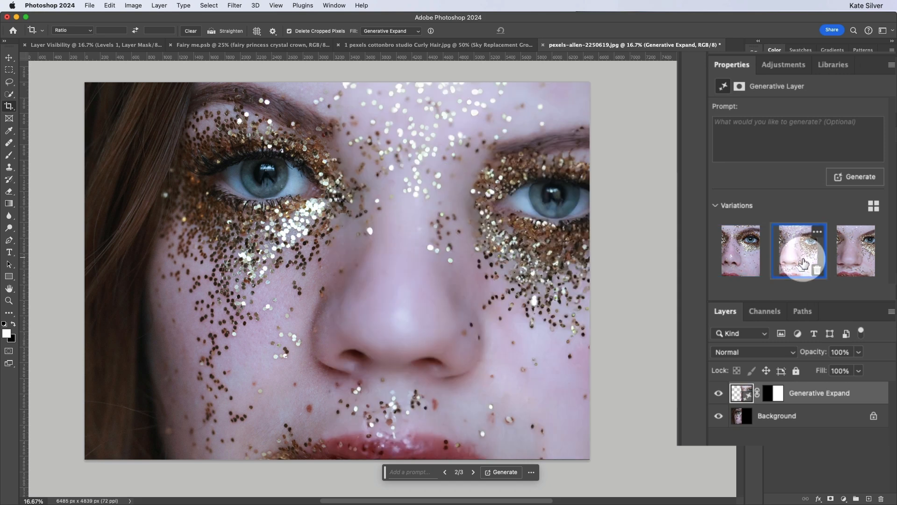
left_click(856, 253)
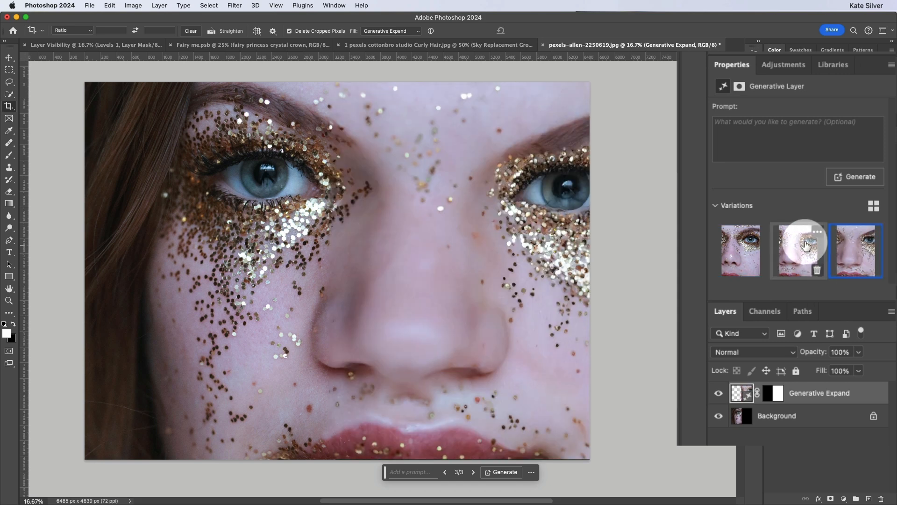
left_click(741, 250)
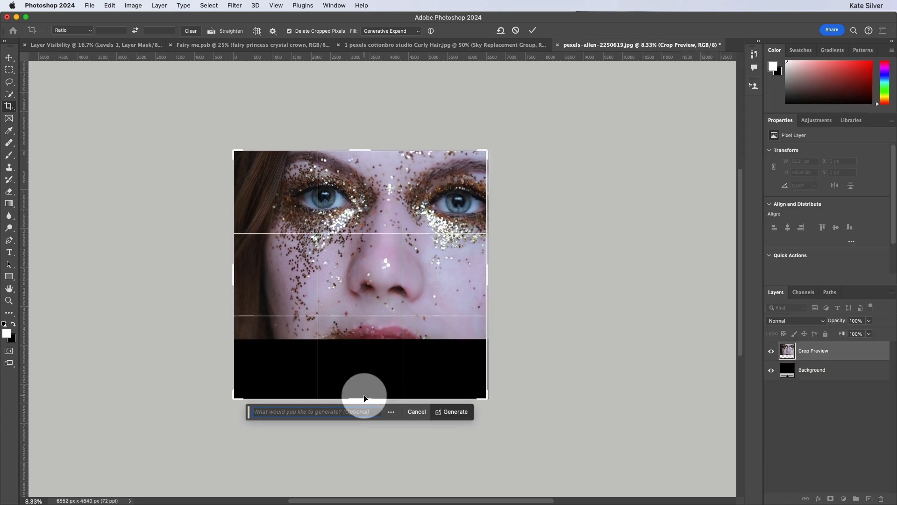
- Expand the canvas below and above, generate lips, chin and hair, then compare the variations
left_click(452, 412)
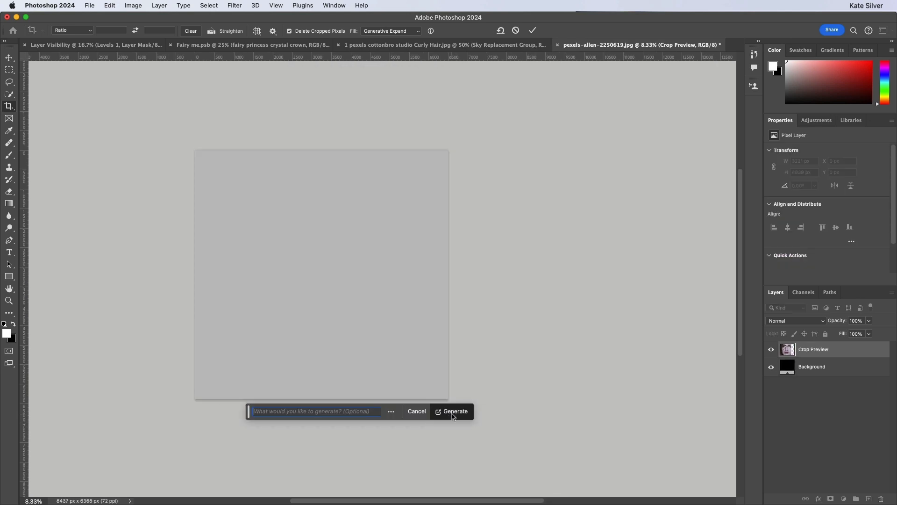
left_click(456, 412)
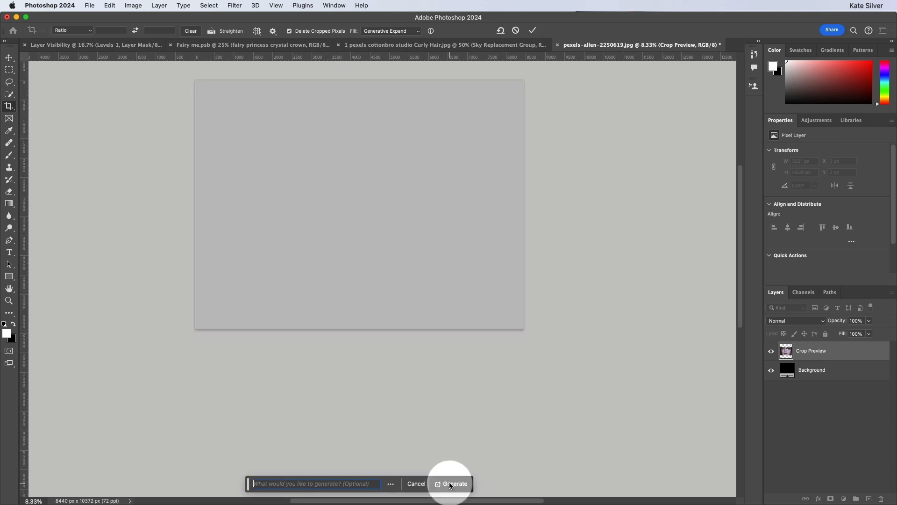
left_click(454, 483)
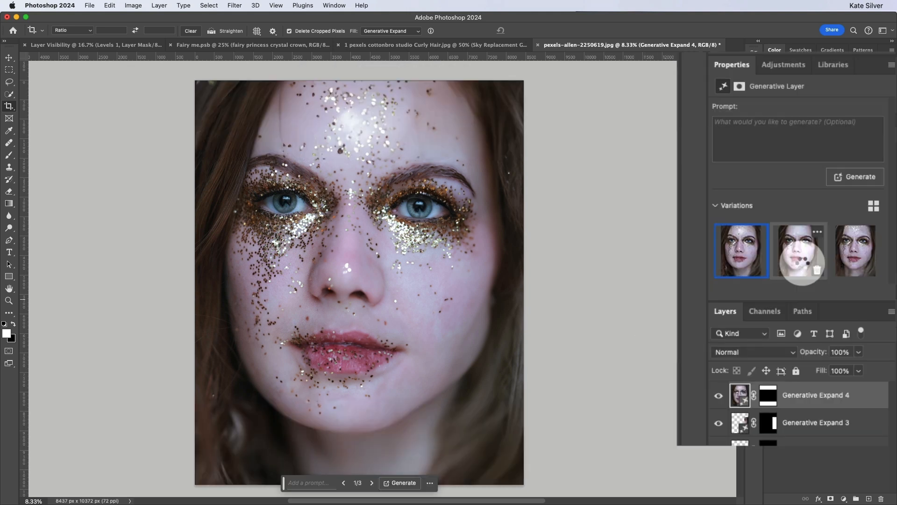
left_click(799, 250)
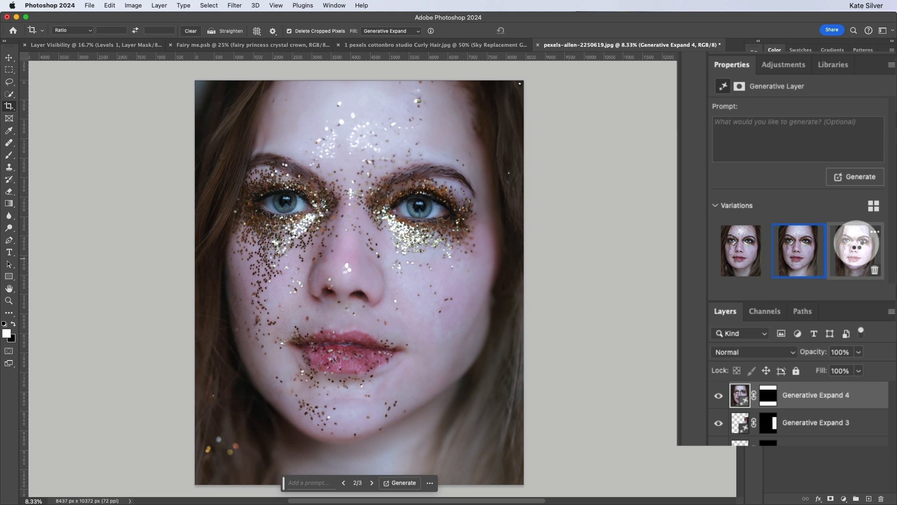
left_click(854, 250)
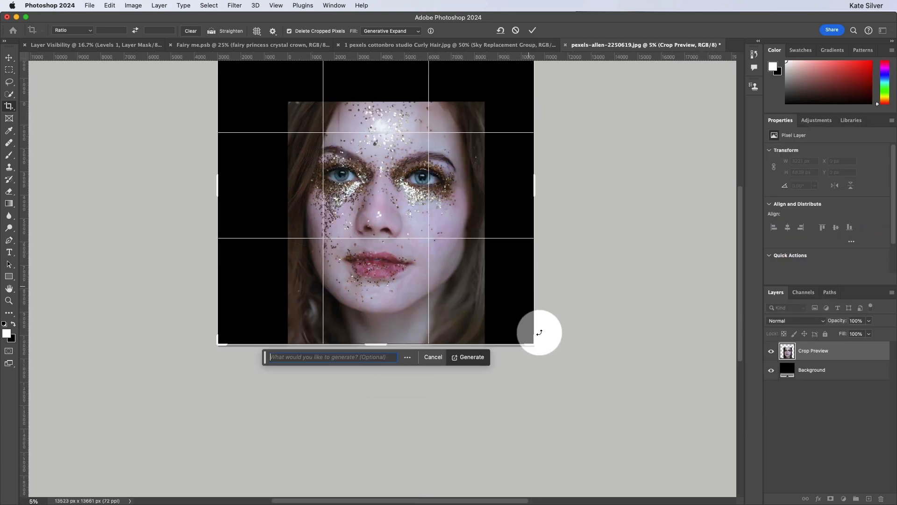
- Expand the crop on all sides, generate long hair and shoulders, and preview variations two and three
left_click_drag(539, 332, 548, 407)
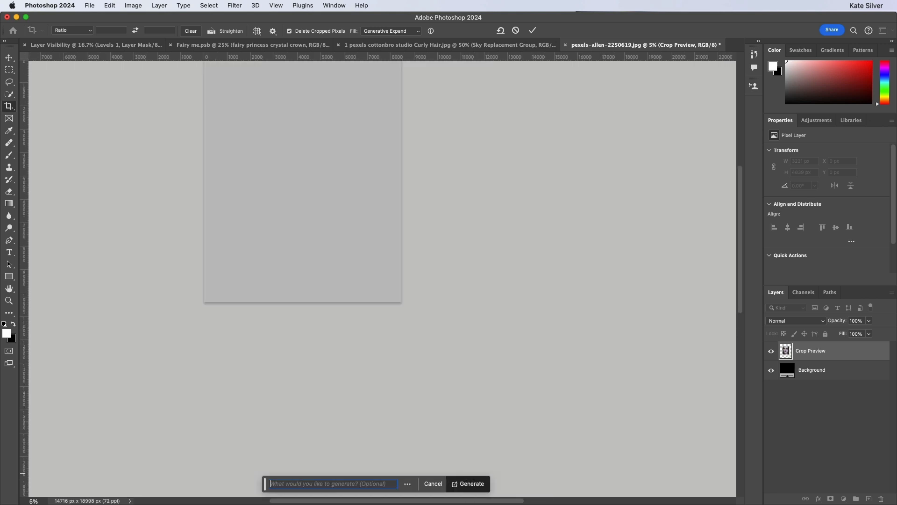
left_click(467, 484)
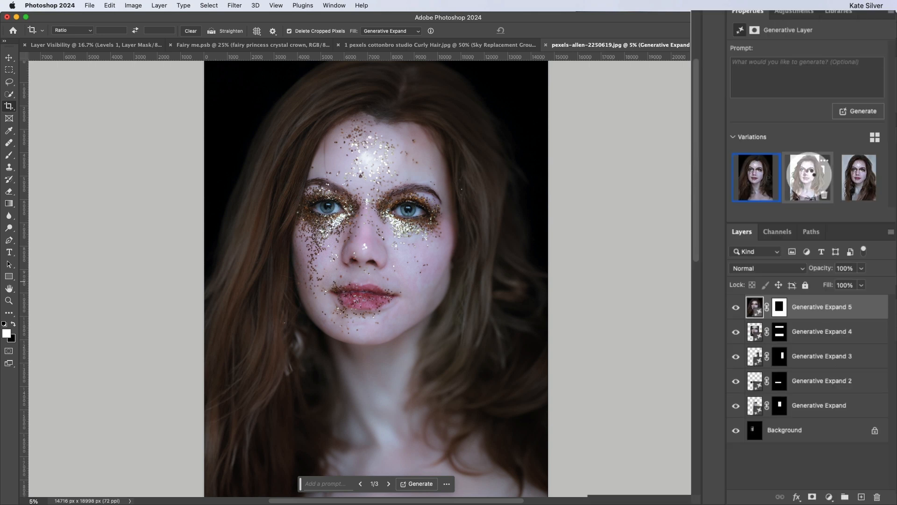
left_click(822, 177)
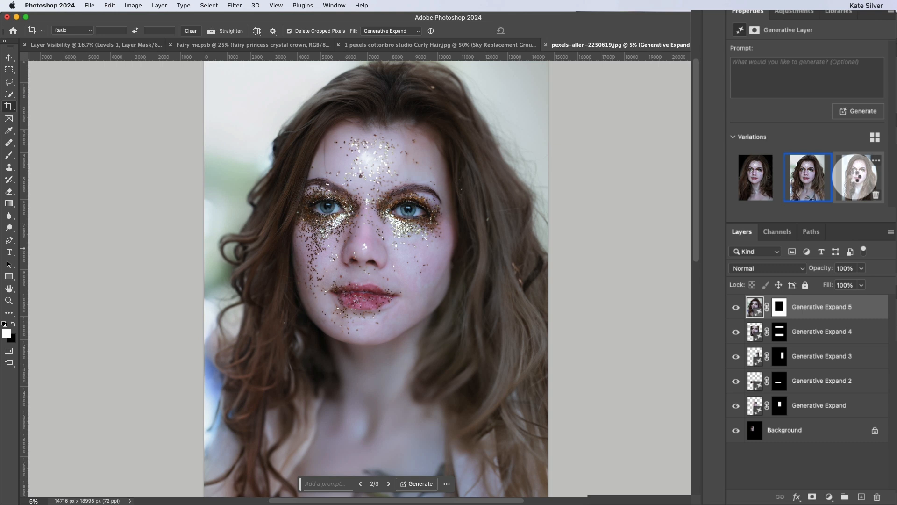
left_click(854, 177)
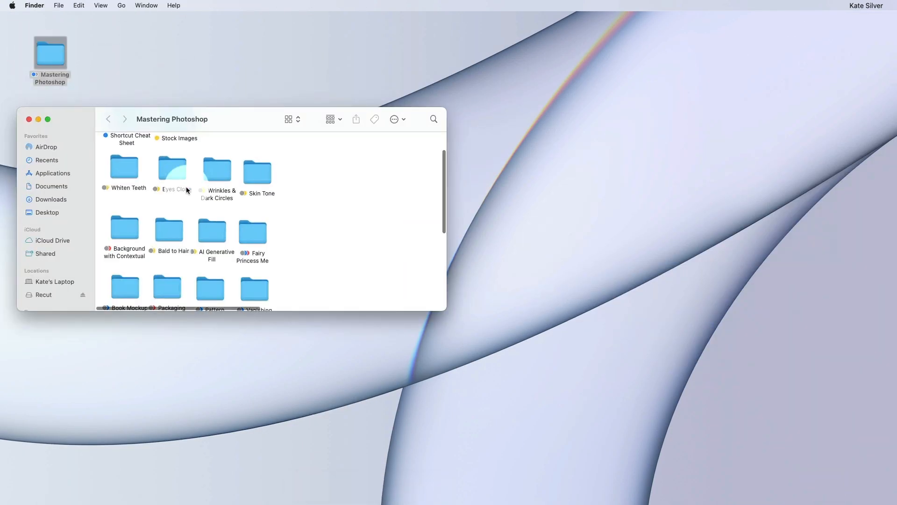
- Open Generative Extend .psb from the AI Generative Fill folder in Finder
left_click(212, 231)
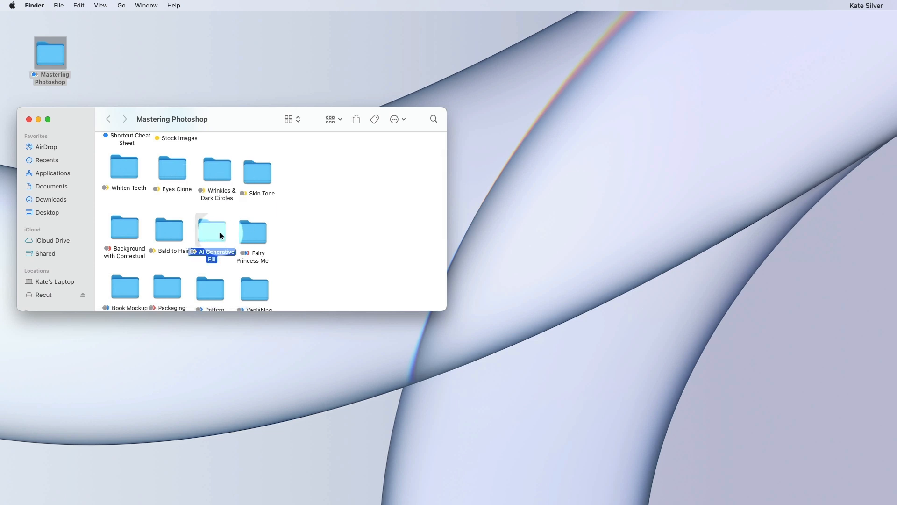
double_click(212, 229)
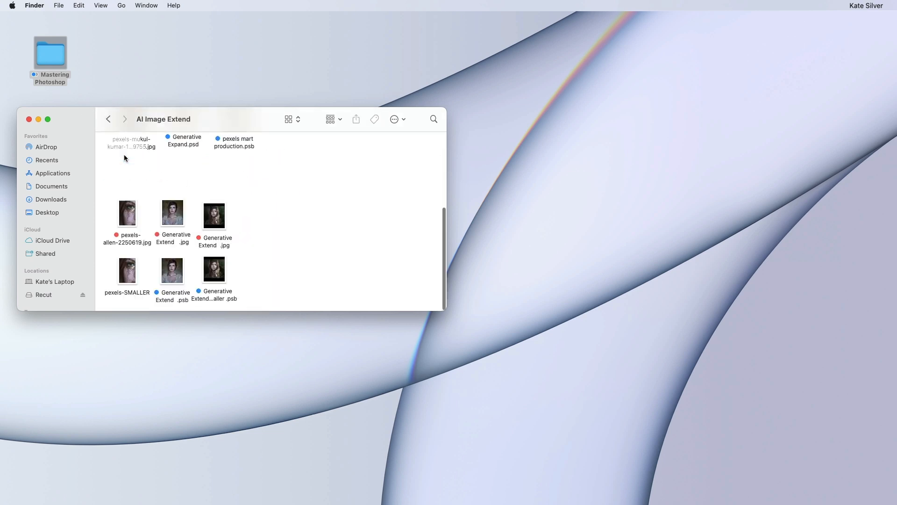
right_click(172, 270)
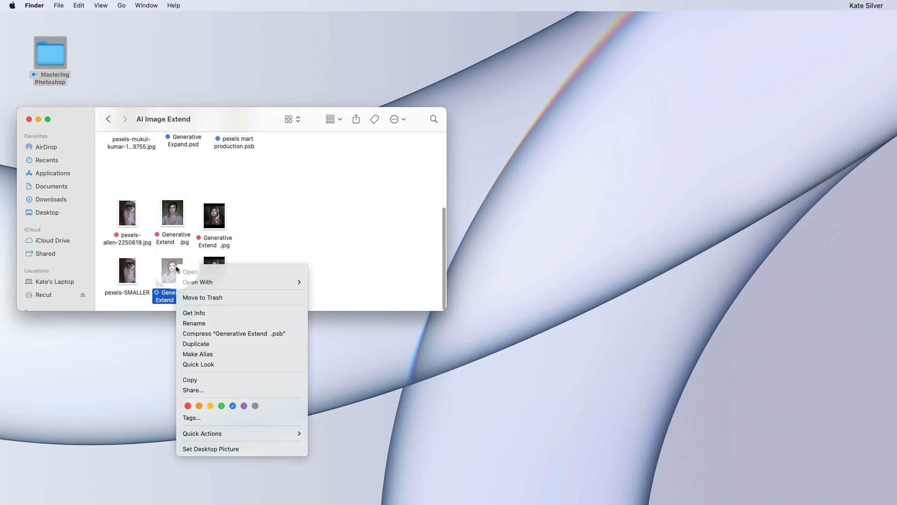
left_click(190, 272)
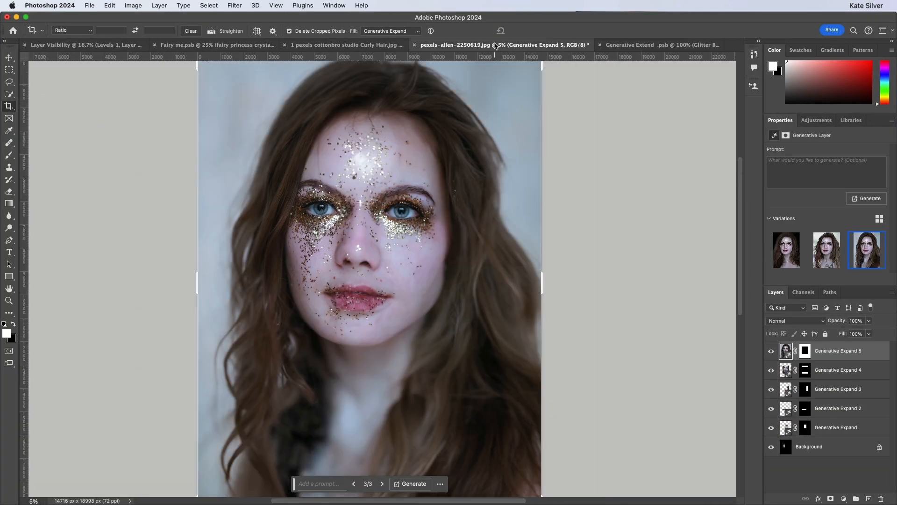
- Show the Generative Extend document, then toggle the Glitter Bride group off and back on
left_click(646, 45)
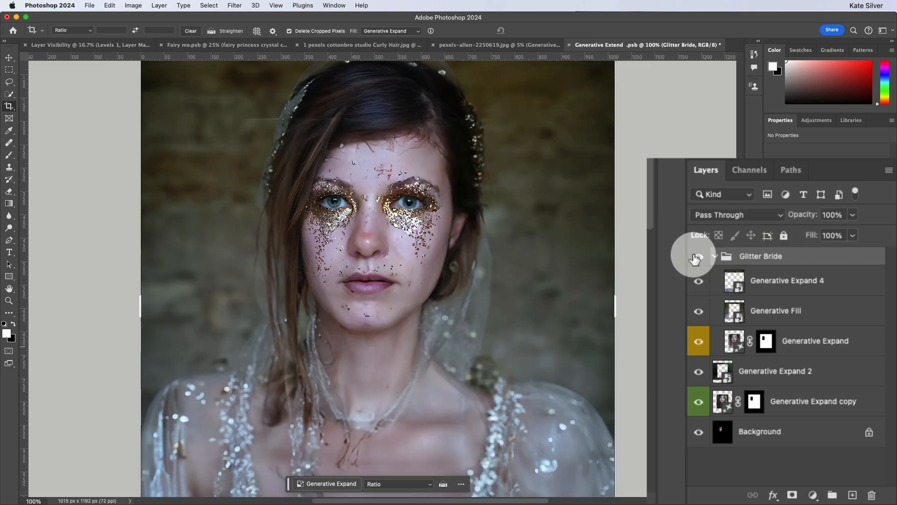
left_click(698, 256)
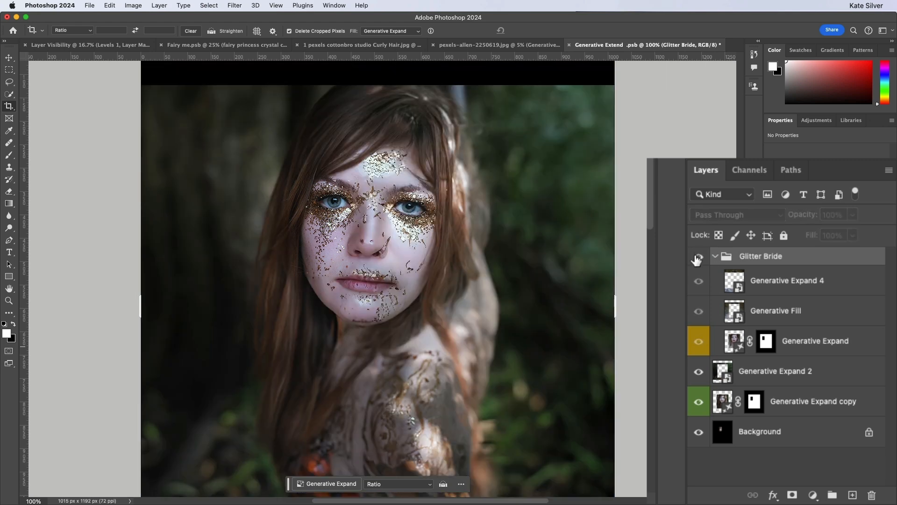
left_click(698, 256)
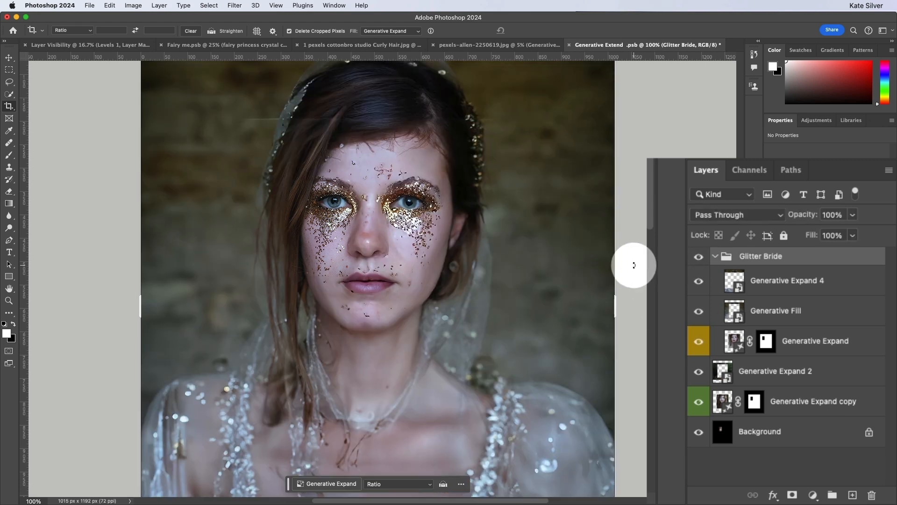